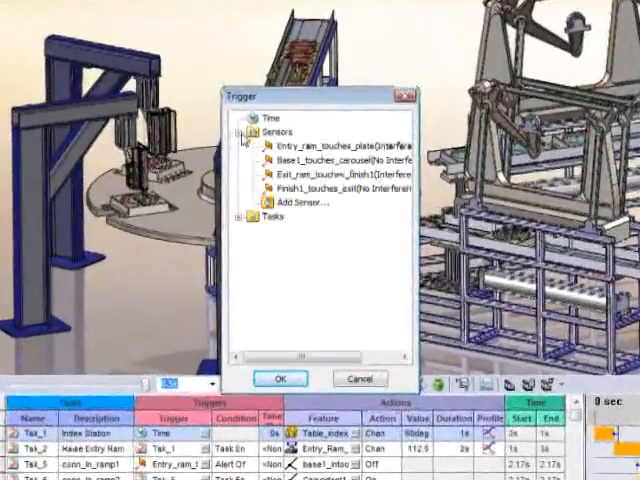
Dismiss the trigger and action choices unchanged, then delete the Index feeder task
{"action": "left_click", "coordinate": [280, 378]}
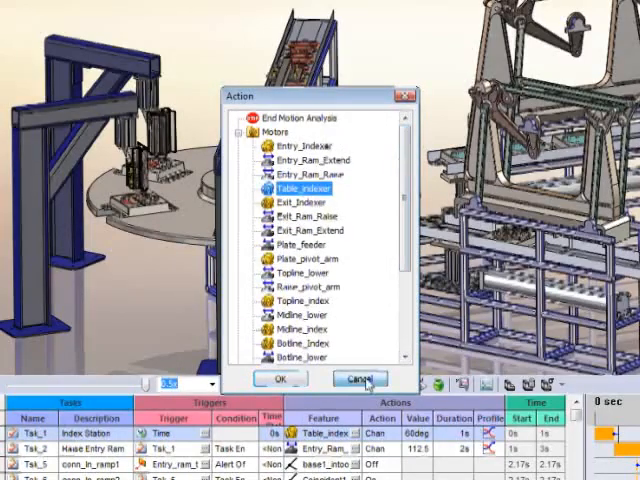
{"action": "left_click", "coordinate": [357, 379]}
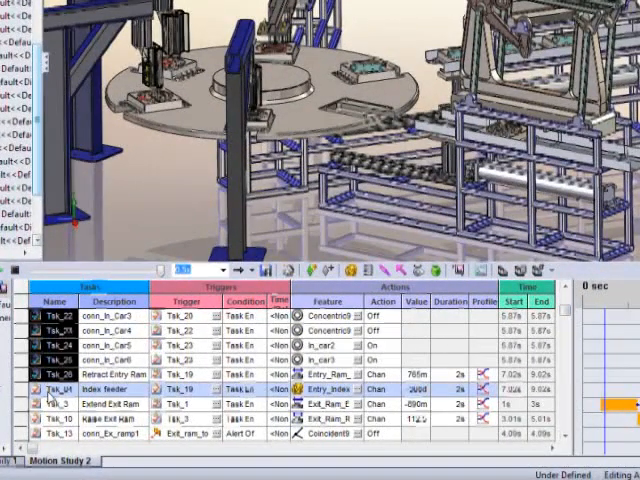
{"action": "right_click", "coordinate": [52, 386]}
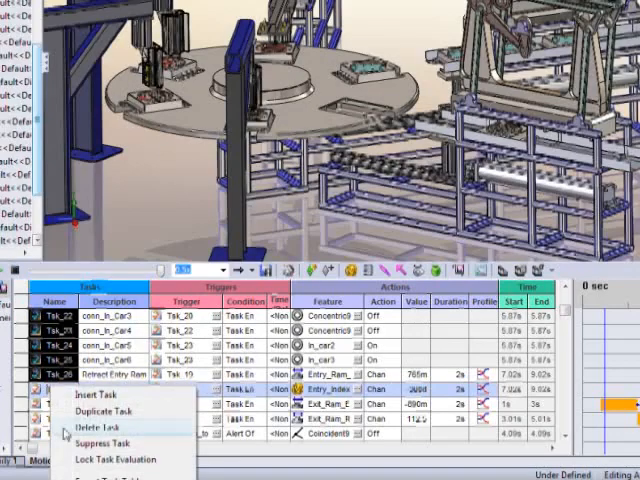
{"action": "left_click", "coordinate": [101, 428]}
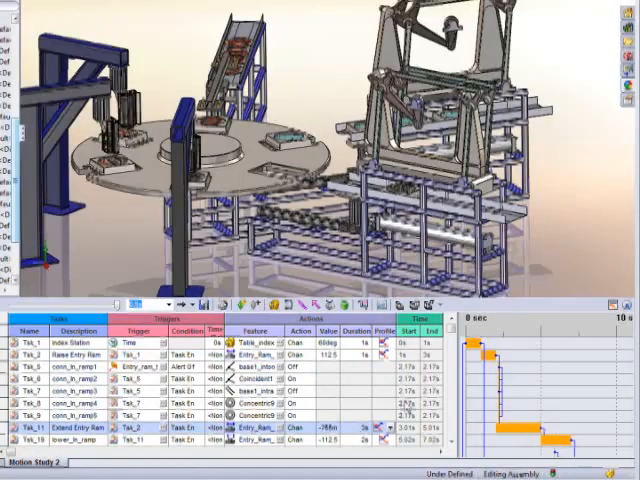
Scroll the task list to show the feed exit, advance seats, pivot arm and seat drop tasks
{"action": "scroll", "scroll_direction": "down", "scroll_amount": 3}
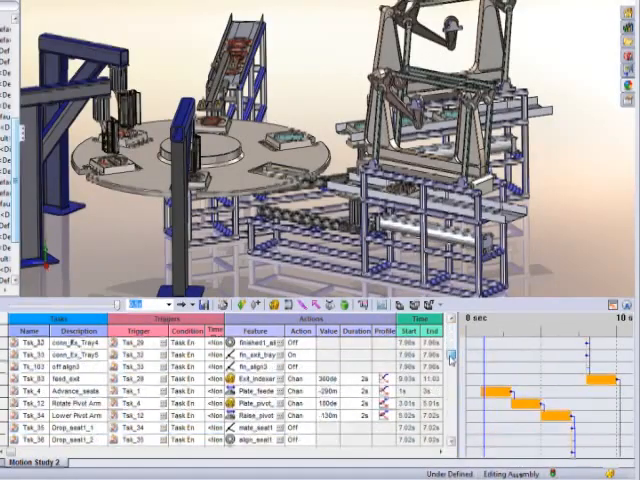